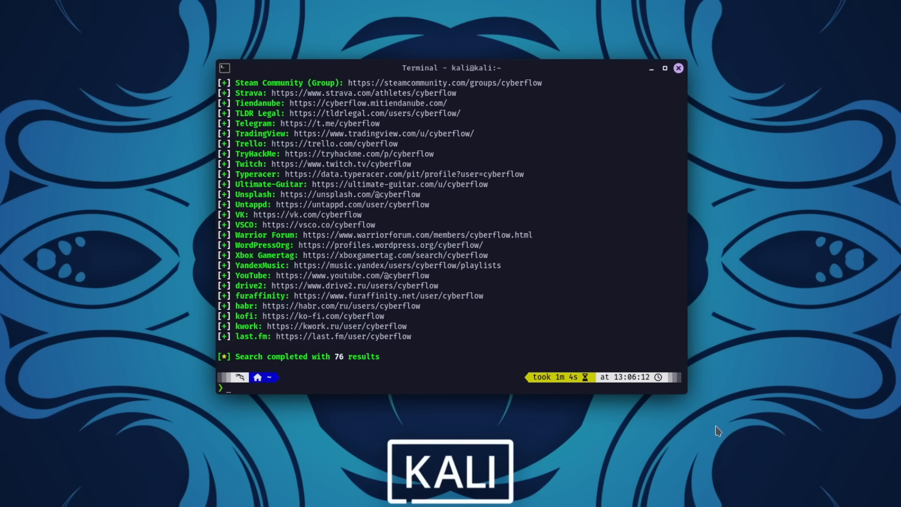
Open the whop.com hacking course from the video description and scroll through its lesson list.
scroll(up, 3)
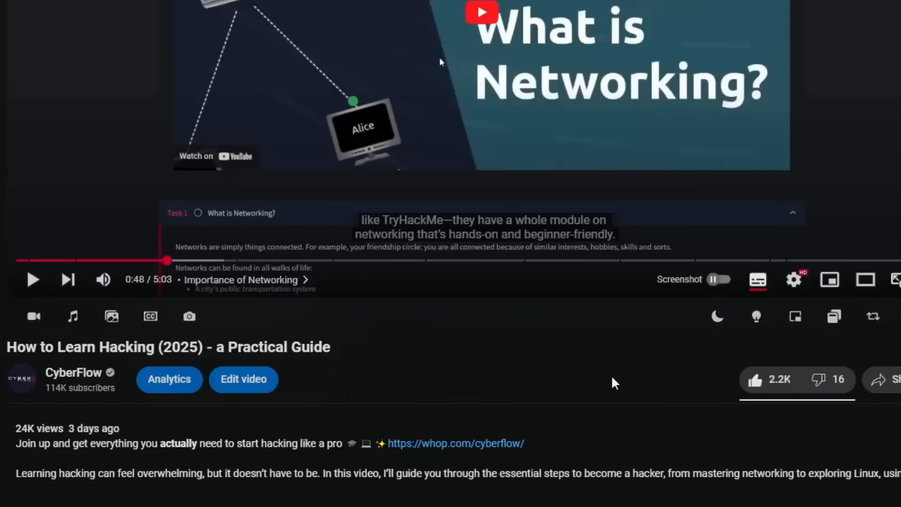
mouse_move(422, 444)
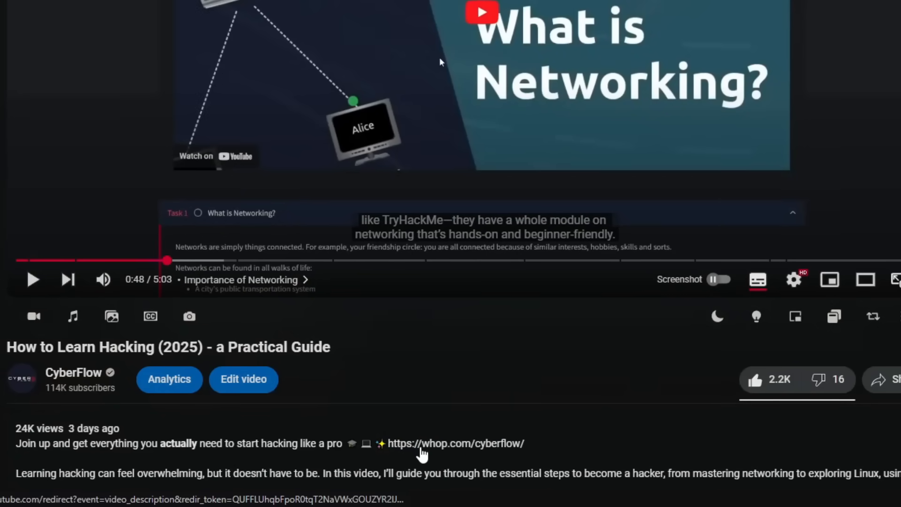
click(455, 443)
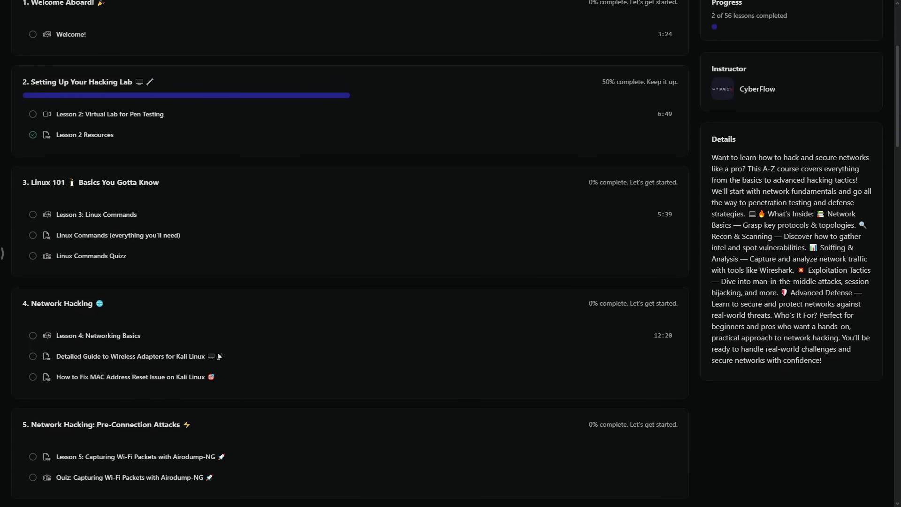
scroll(down, 3)
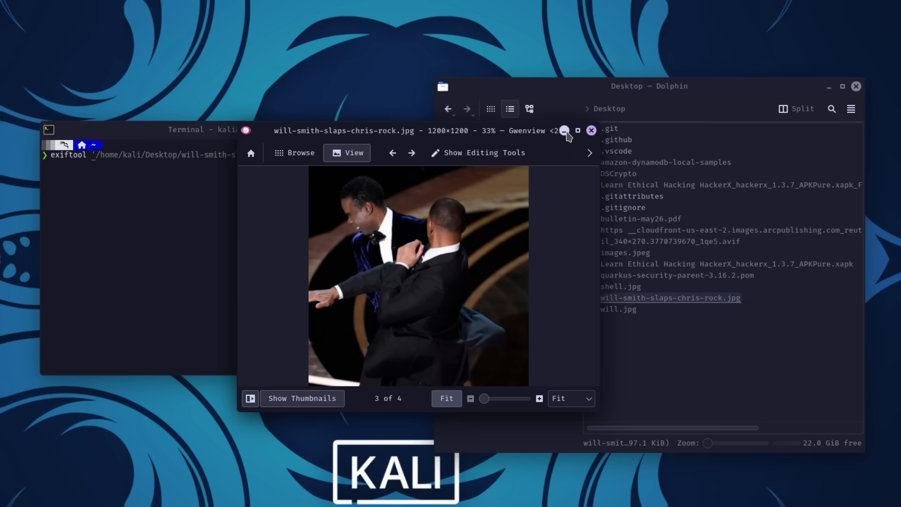
Close the slap photo preview and run exiftool on will-smith-slaps-chris-rock.jpg.
click(591, 131)
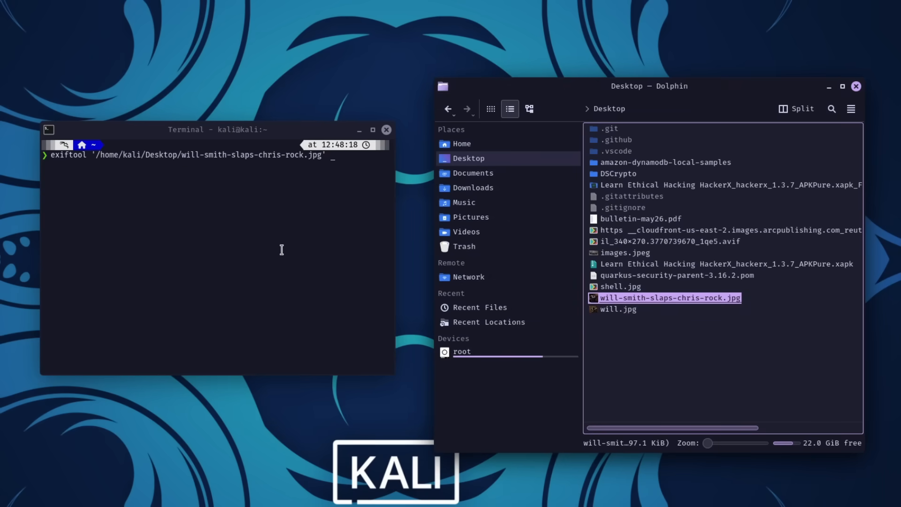
key(Return)
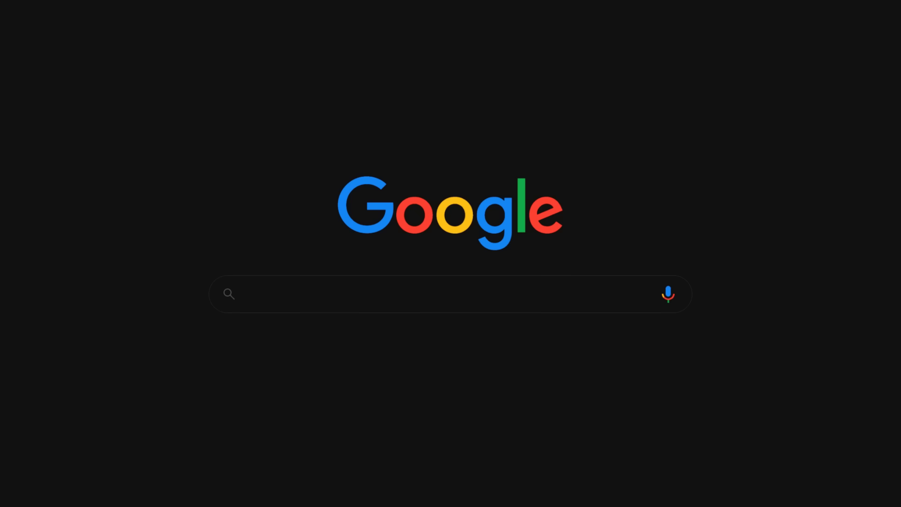
Enter the dork query 'budget cybersecurity site:dhs.gov filetype:pdf' into Google Search.
text(budget cybersecurity site:dhs.gov filetype:pdf)
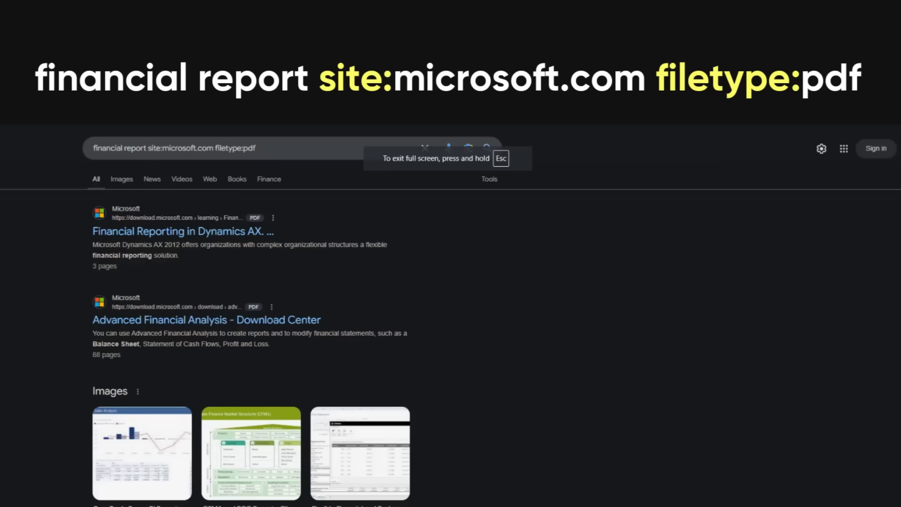
scroll(down, 3)
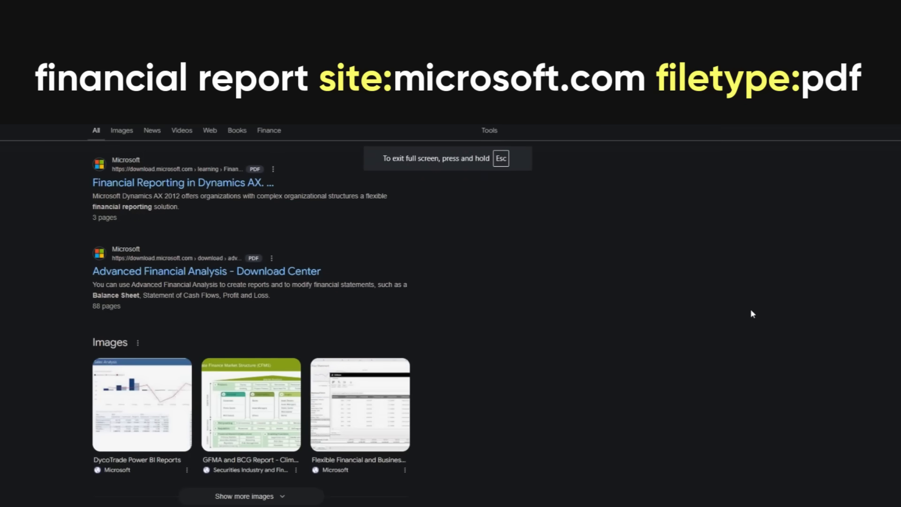
scroll(down, 3)
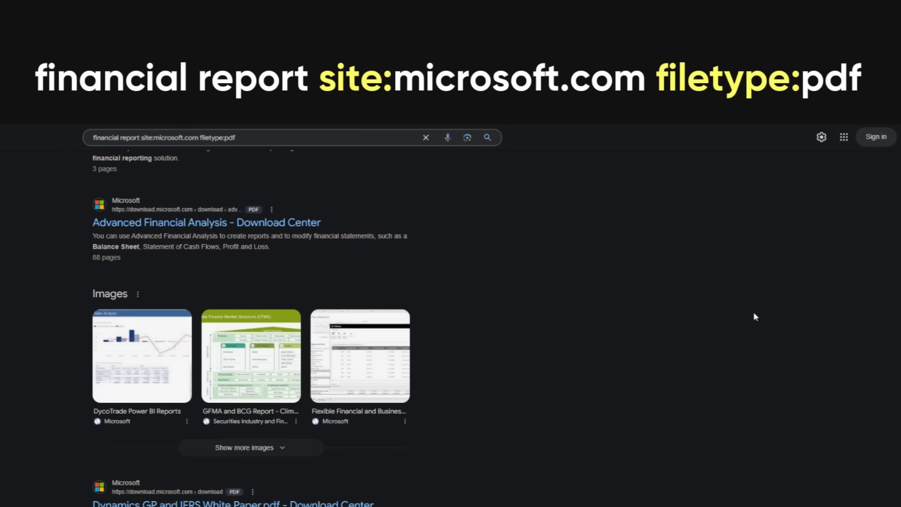
scroll(down, 3)
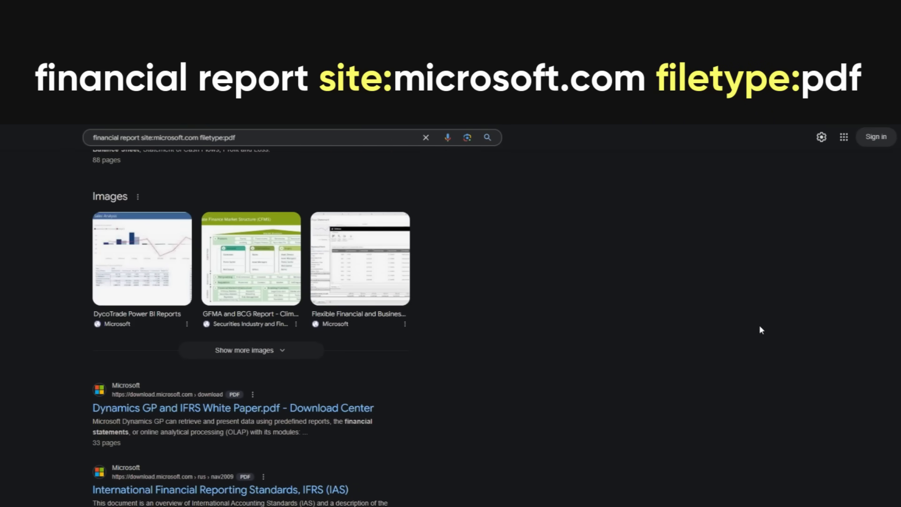
scroll(down, 3)
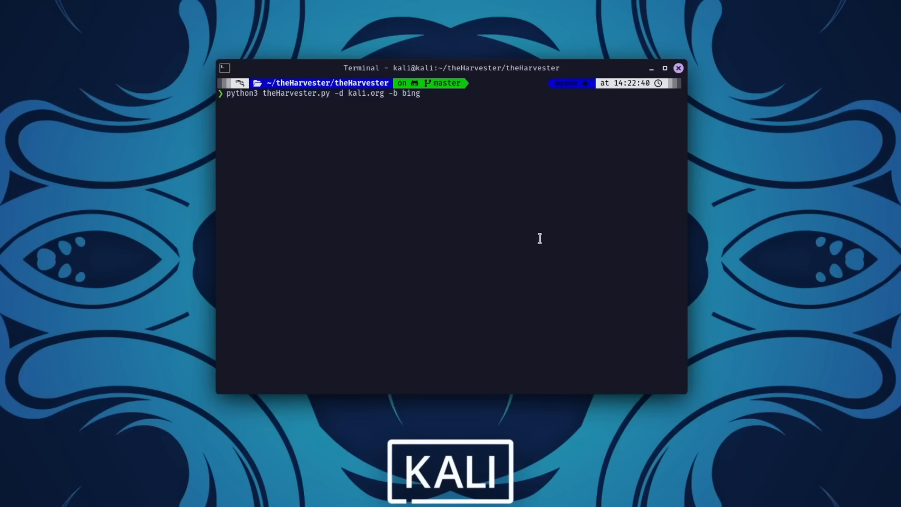
Run theHarvester against kali.org using Bing as the data source.
key(Return)
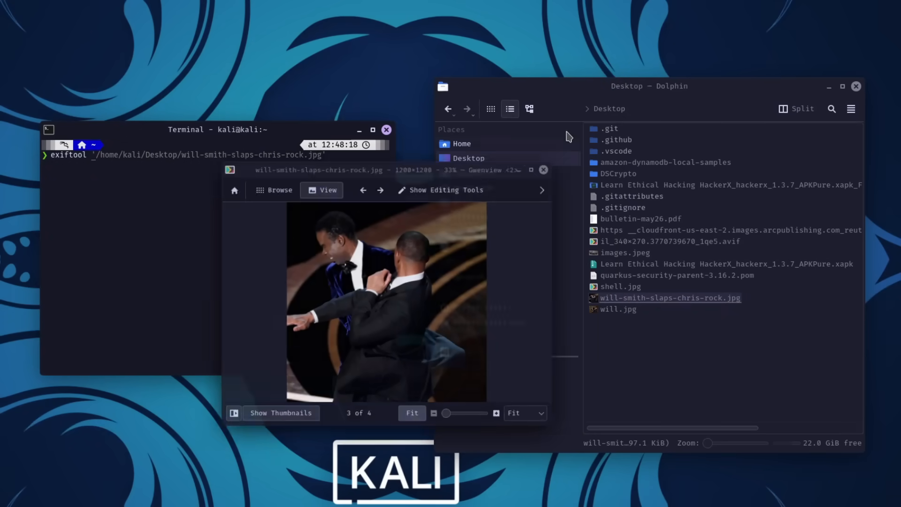
Close the Gwenview preview and print exiftool metadata for will-smith-slaps-chris-rock.jpg.
click(543, 169)
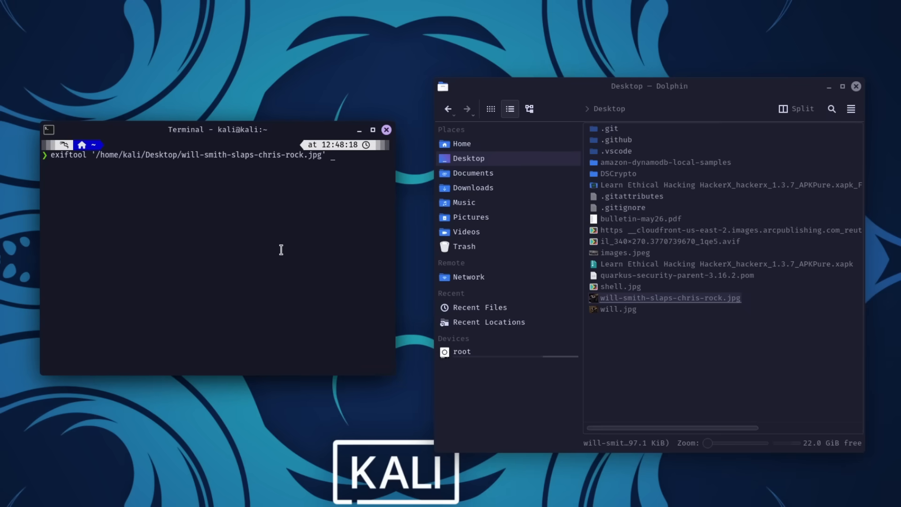
key(Return)
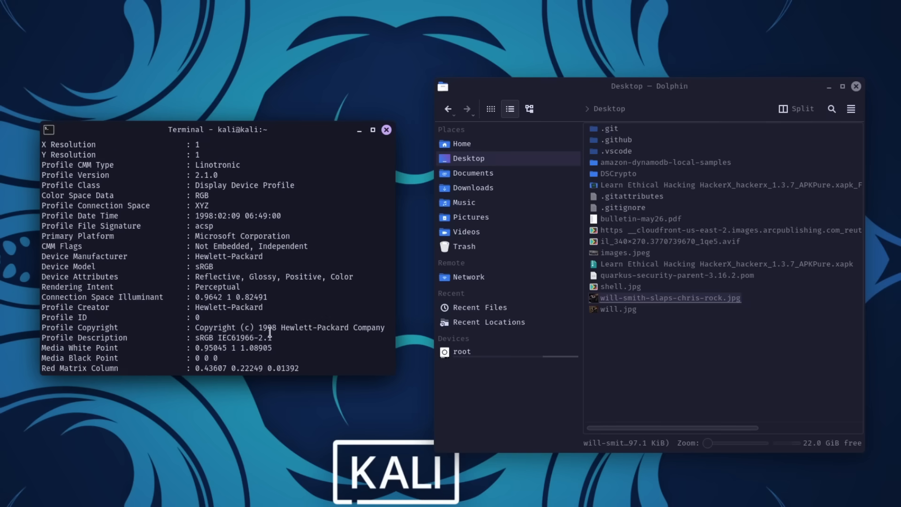
mouse_move(346, 182)
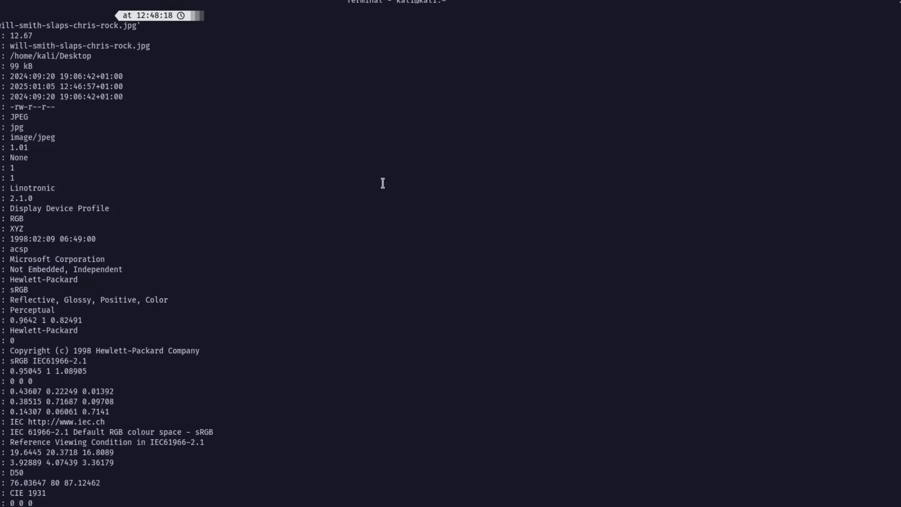
mouse_move(205, 105)
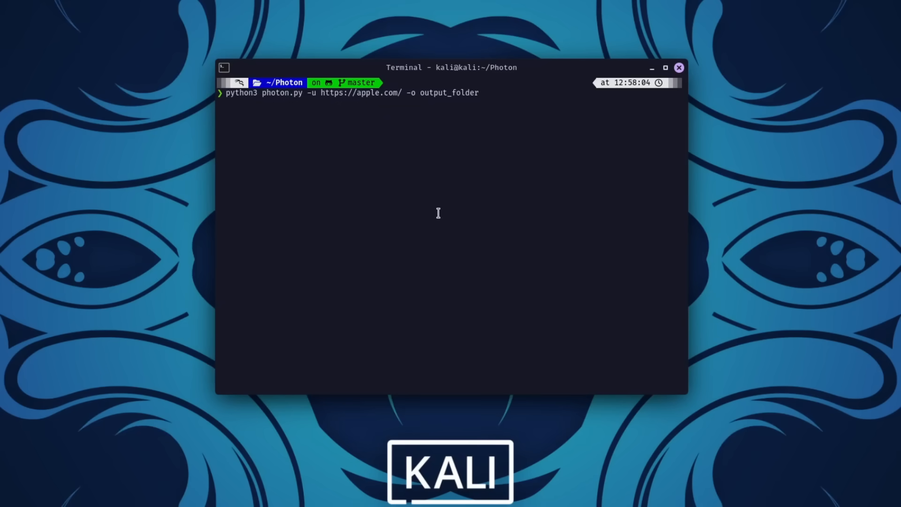
Run the Photon crawl of apple.com, then cat internal.txt from output_folder.
key(Return)
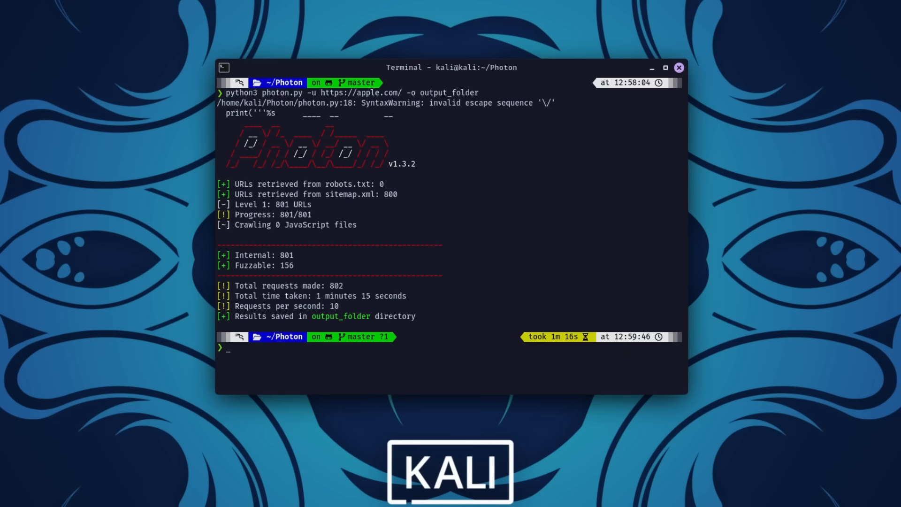
text(cd output_folder)
text(ls)
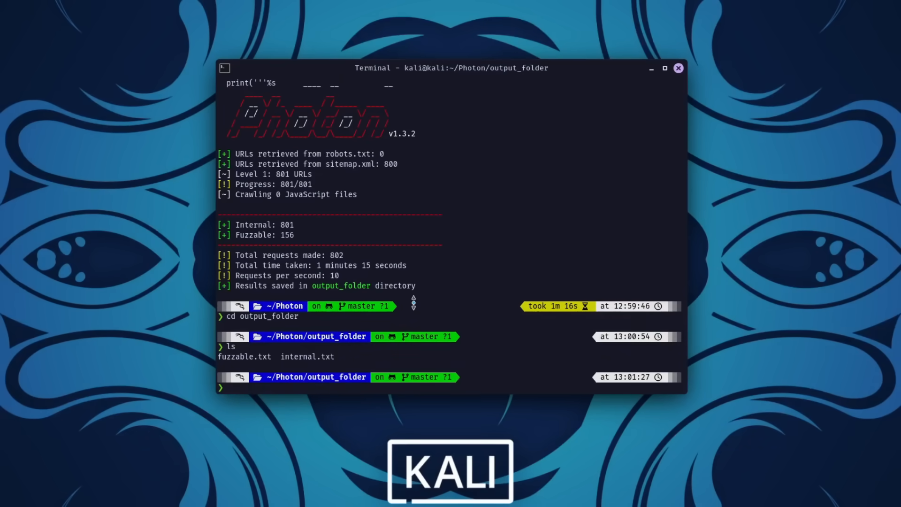
text(cat in)
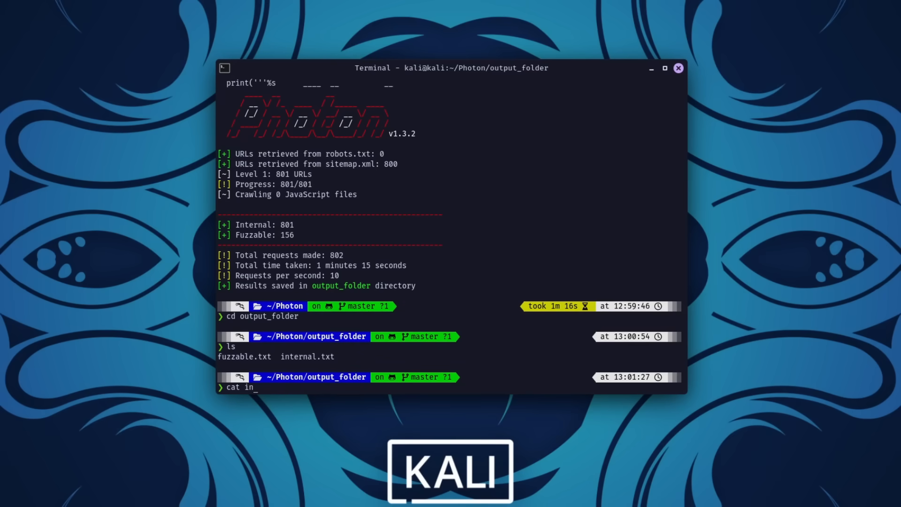
text(ter)
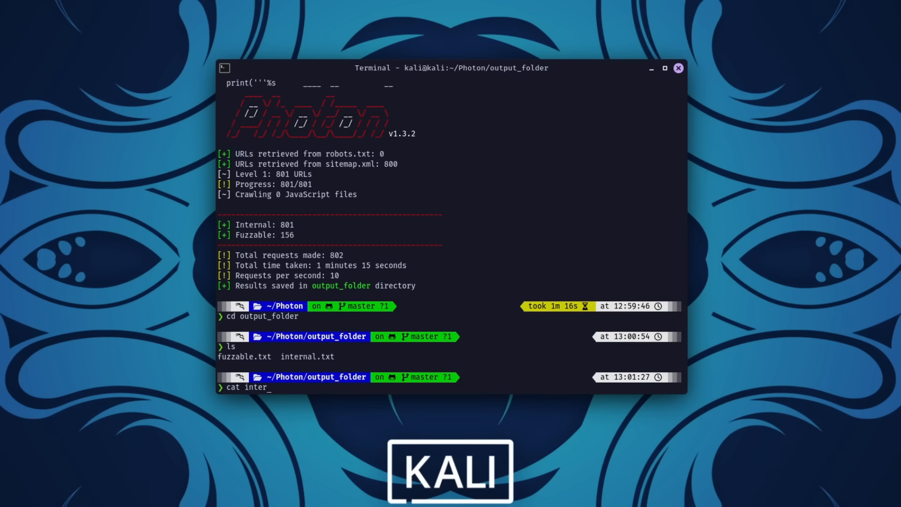
text(nal.)
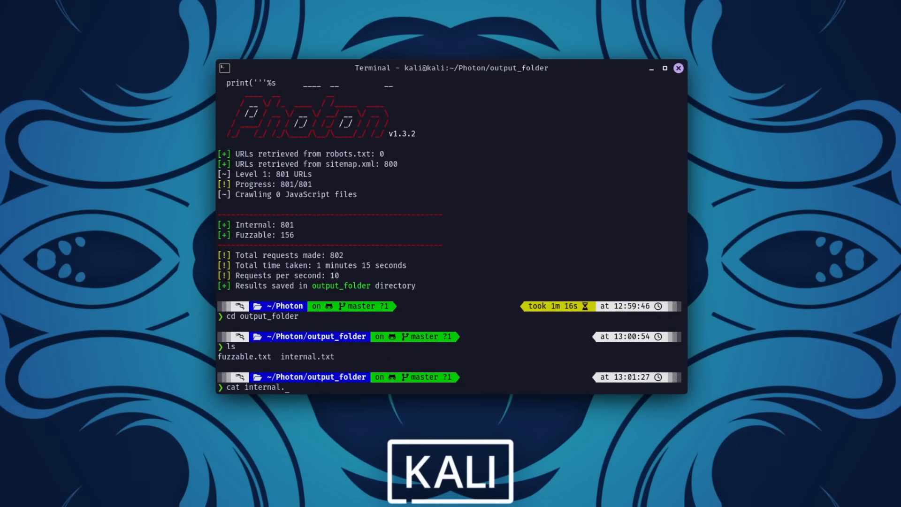
key(Return)
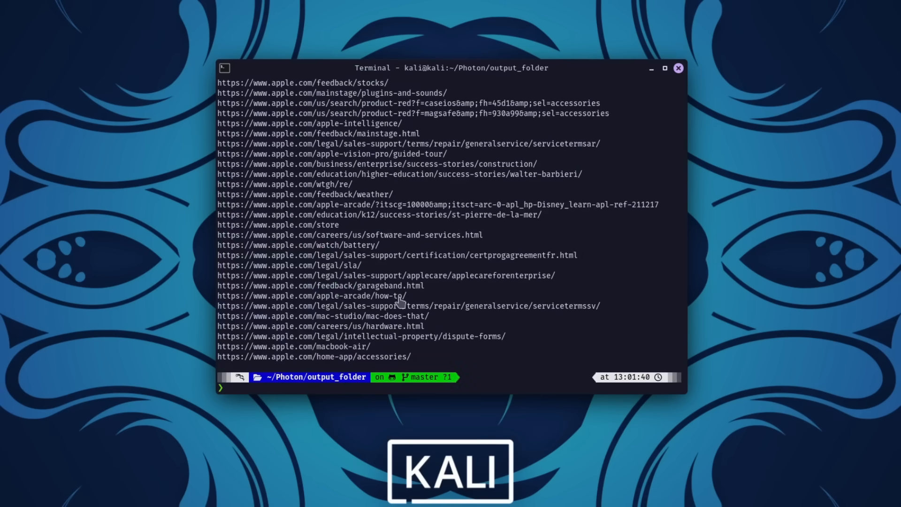
mouse_move(514, 280)
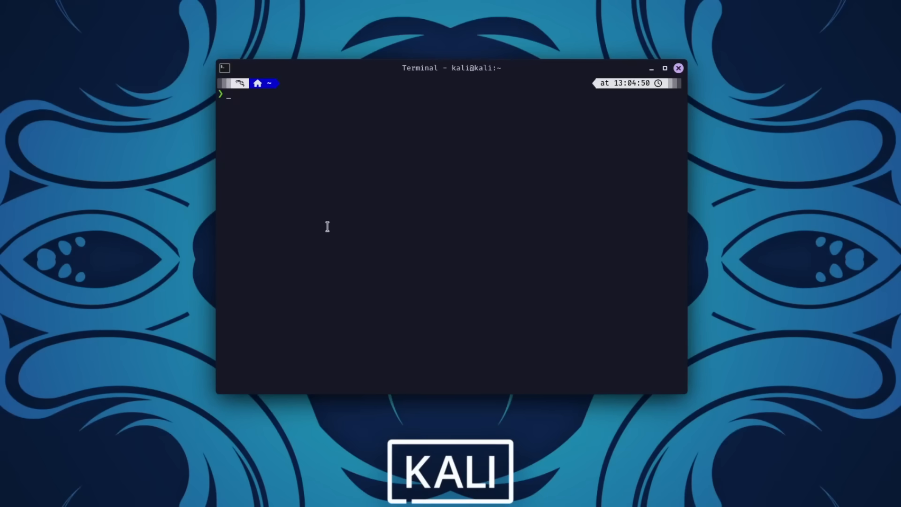
Run 'sherlock cyberflow' and scroll through the 76 matching site profiles.
text(sherlock cyberflow)
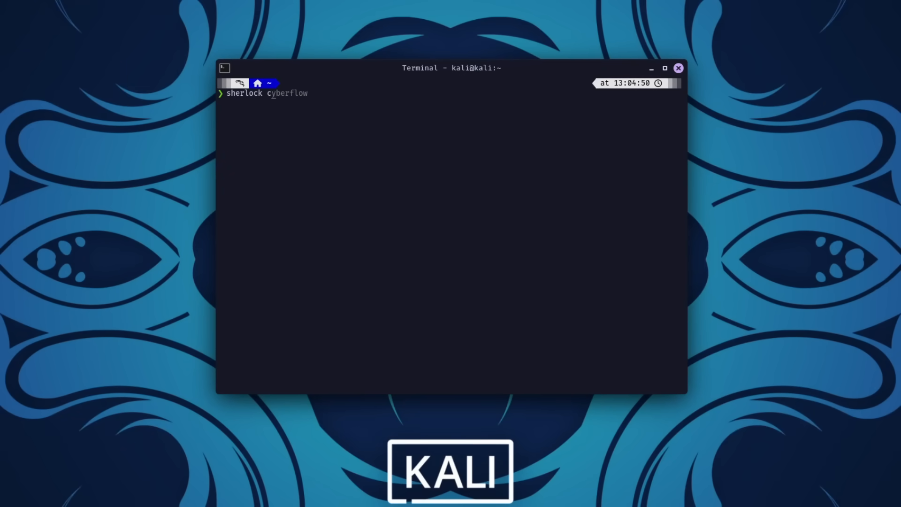
key(Return)
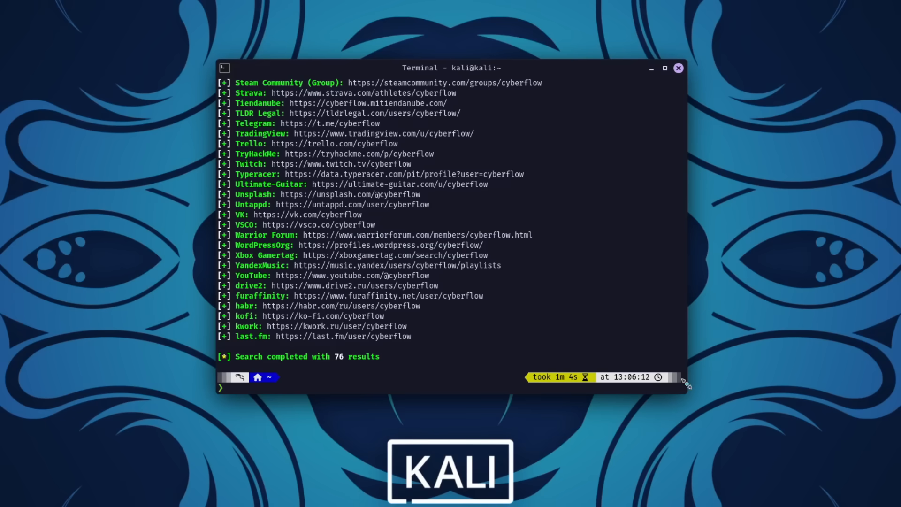
scroll(up, 3)
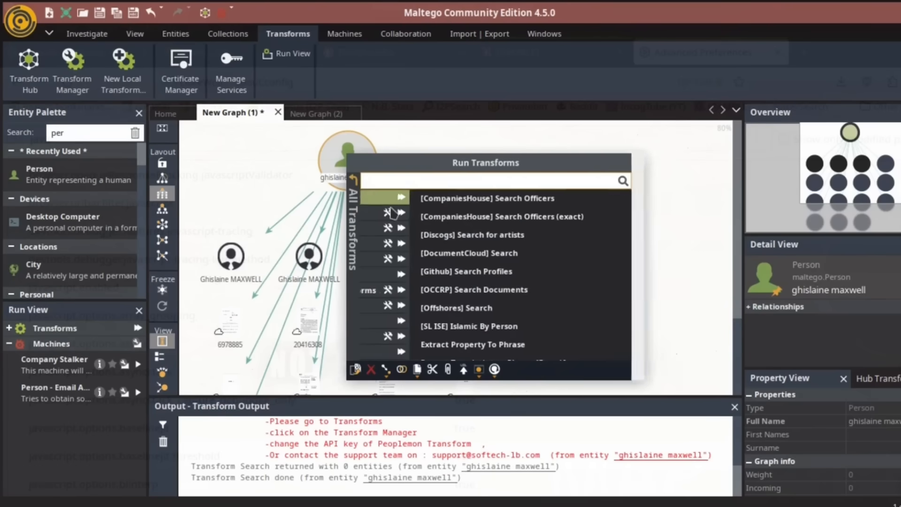
Run the Court archives [Aleph] lookup on the Person and inspect the UK Companies House result.
scroll(down, 3)
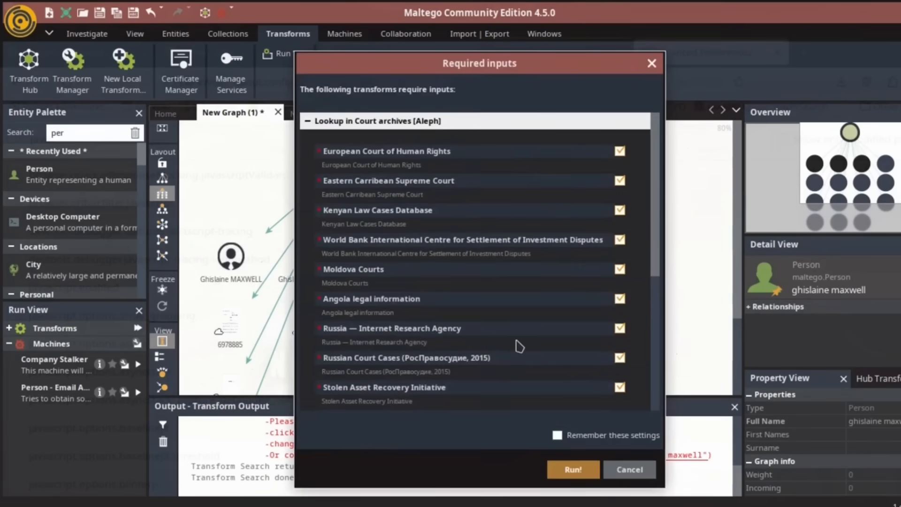
click(572, 469)
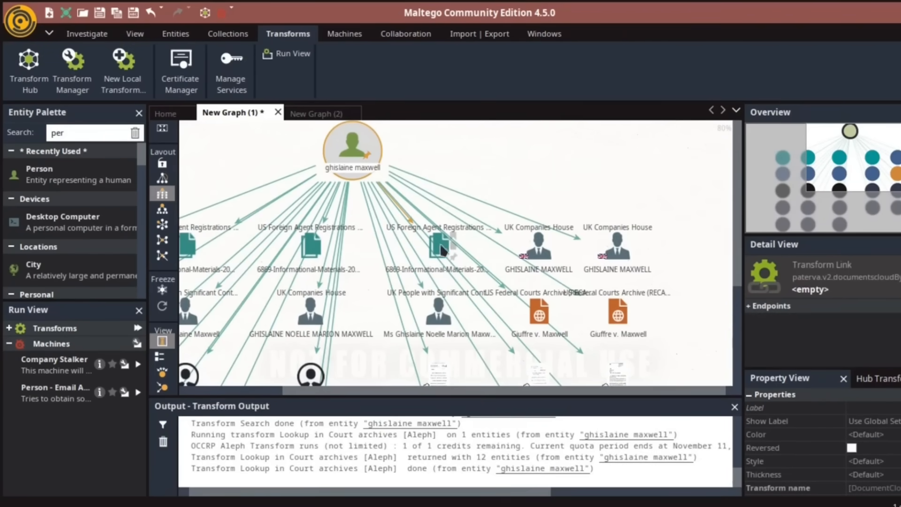
mouse_move(315, 244)
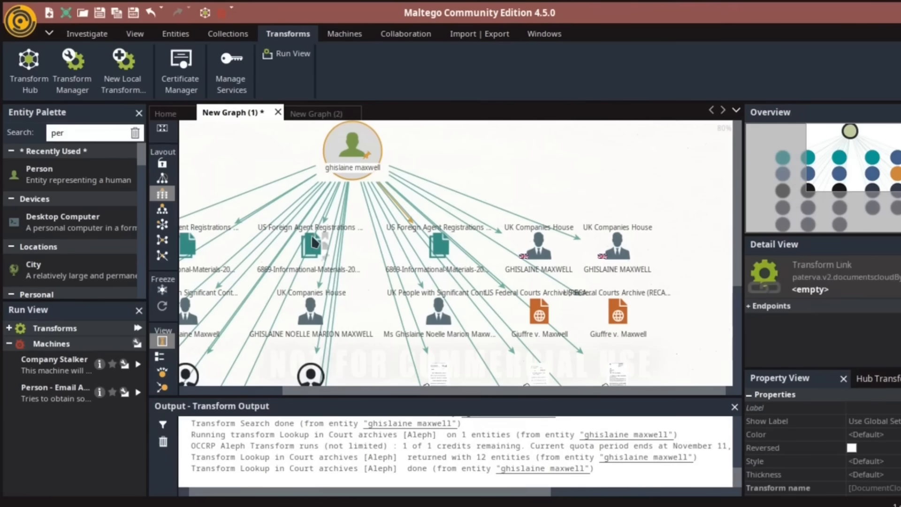
click(310, 311)
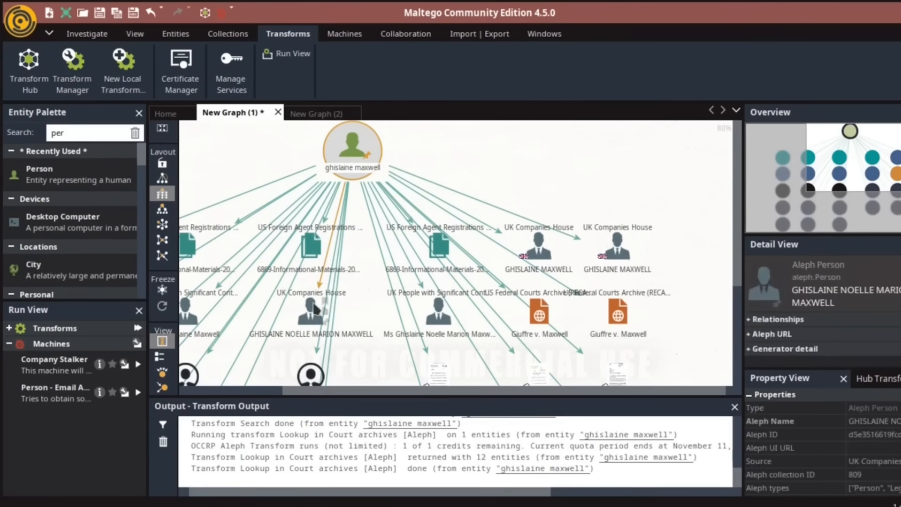
click(539, 313)
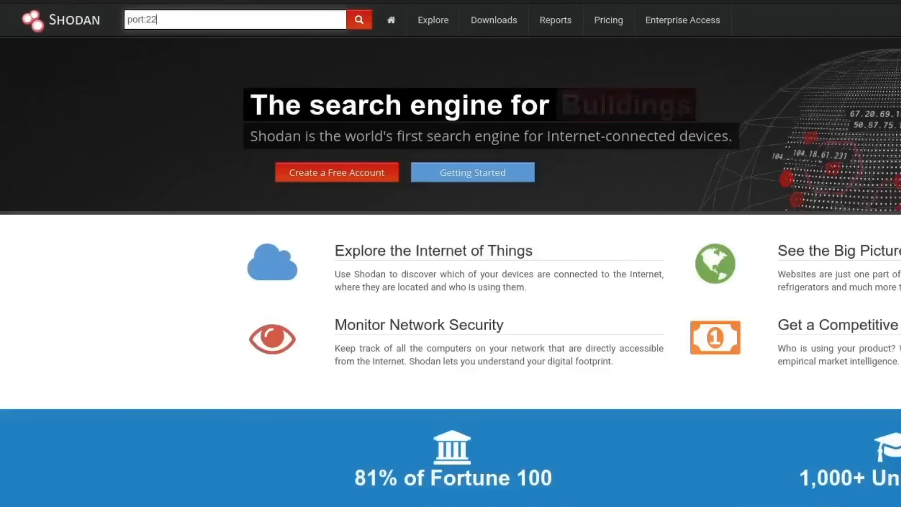
Search Shodan for port:22, then review org:"University of Washington" results and suggested queries.
click(359, 19)
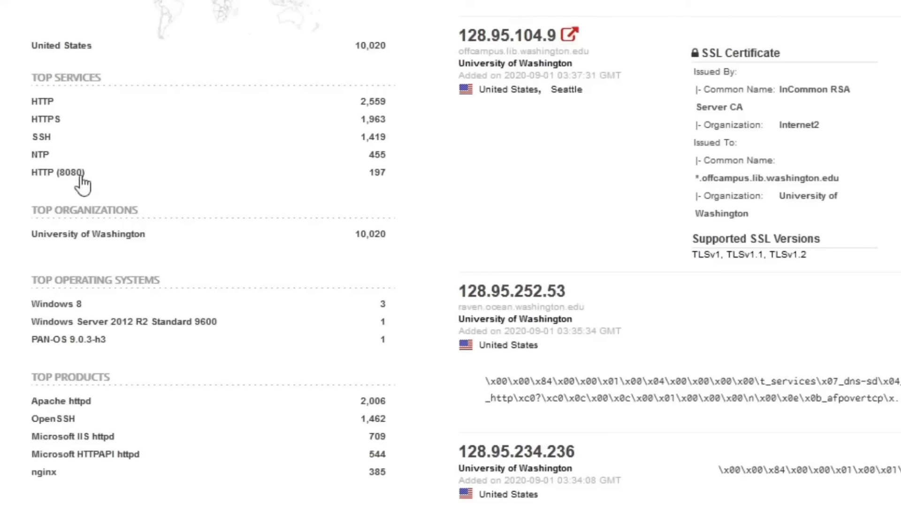
mouse_move(49, 218)
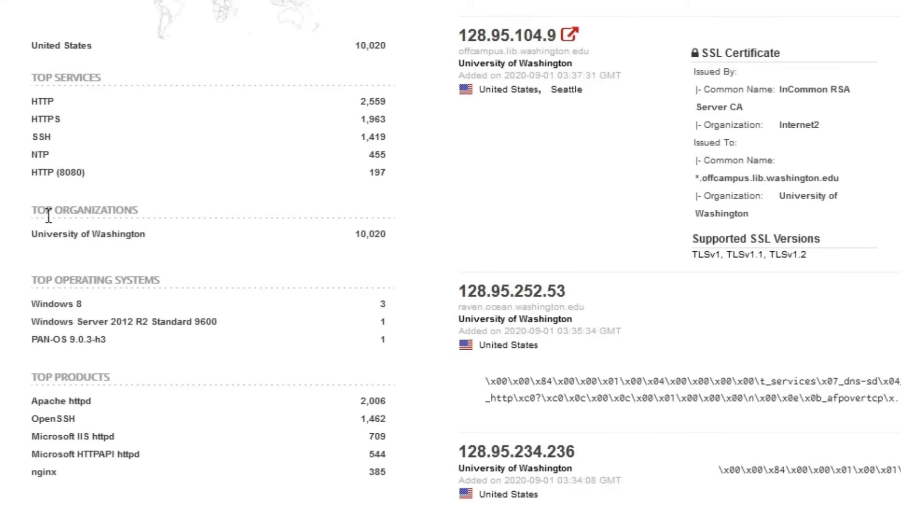
mouse_move(222, 279)
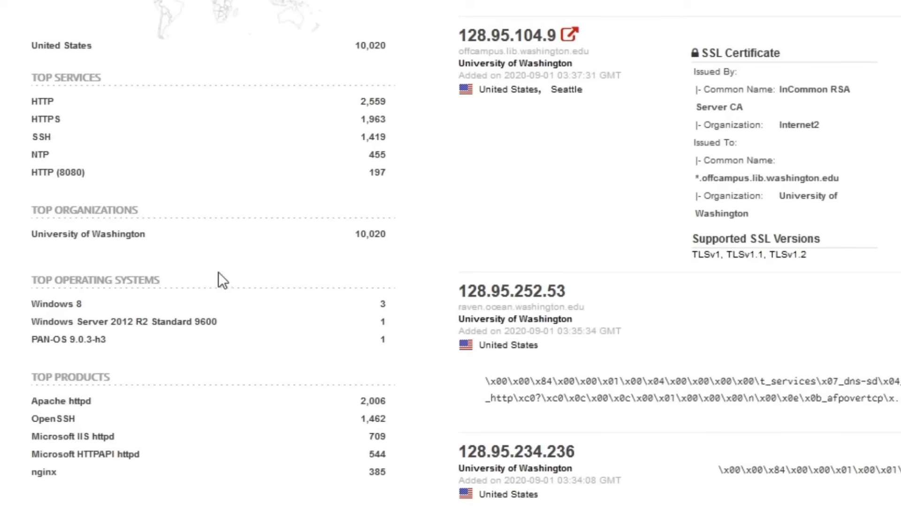
mouse_move(180, 374)
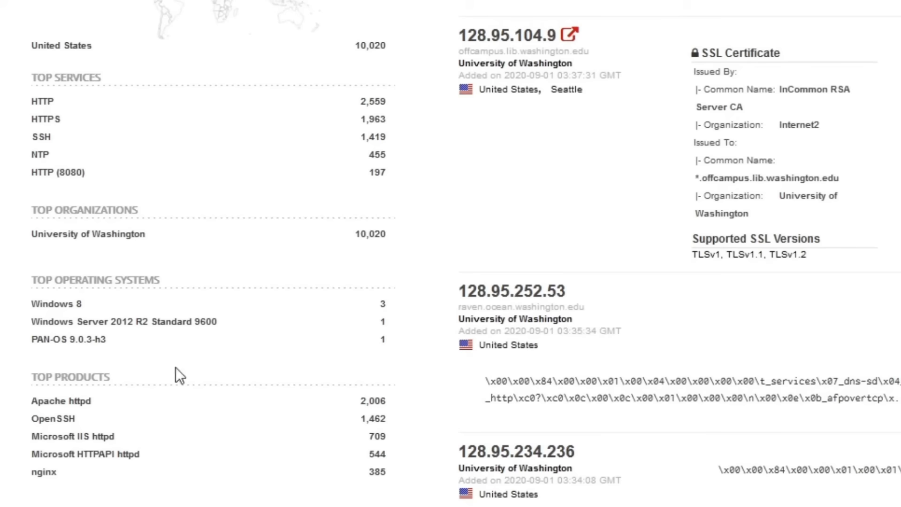
scroll(up, 3)
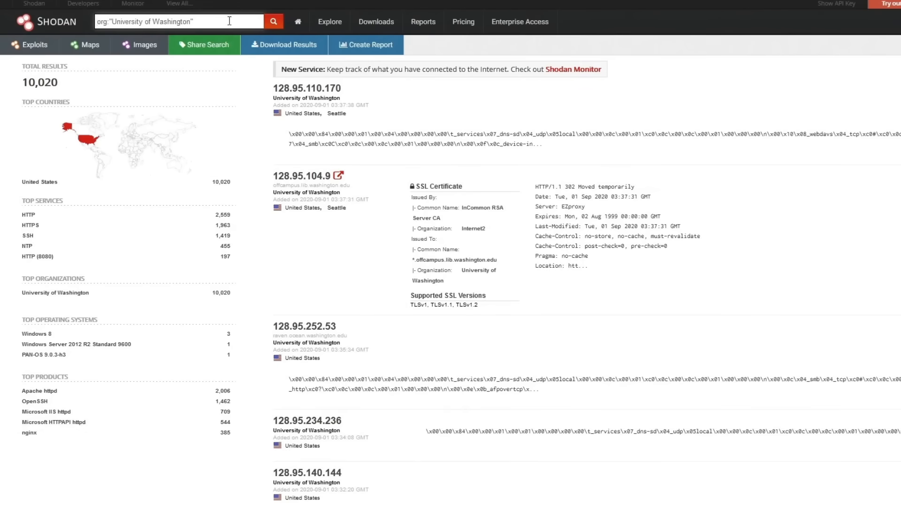
mouse_move(239, 6)
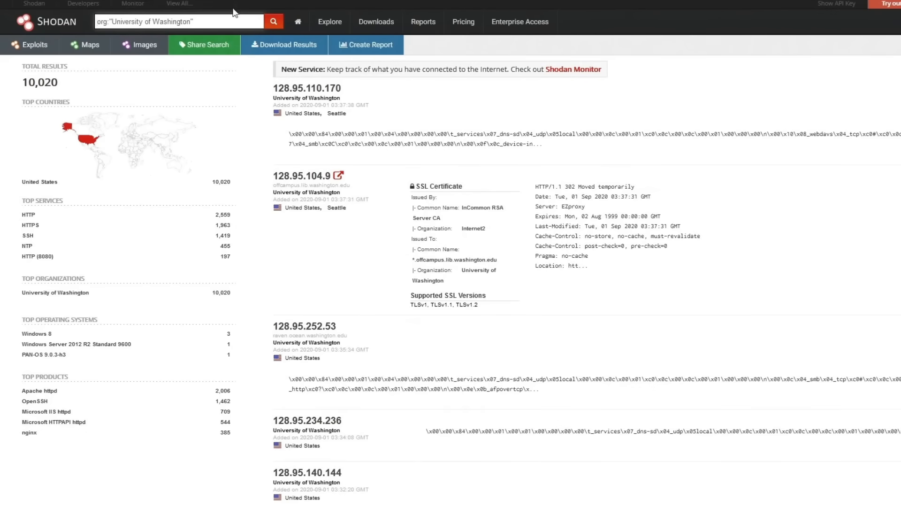
click(178, 22)
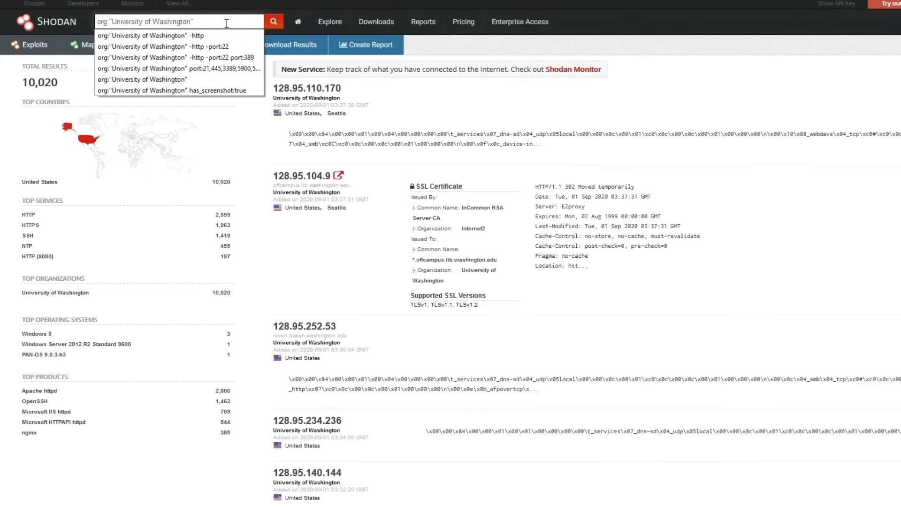